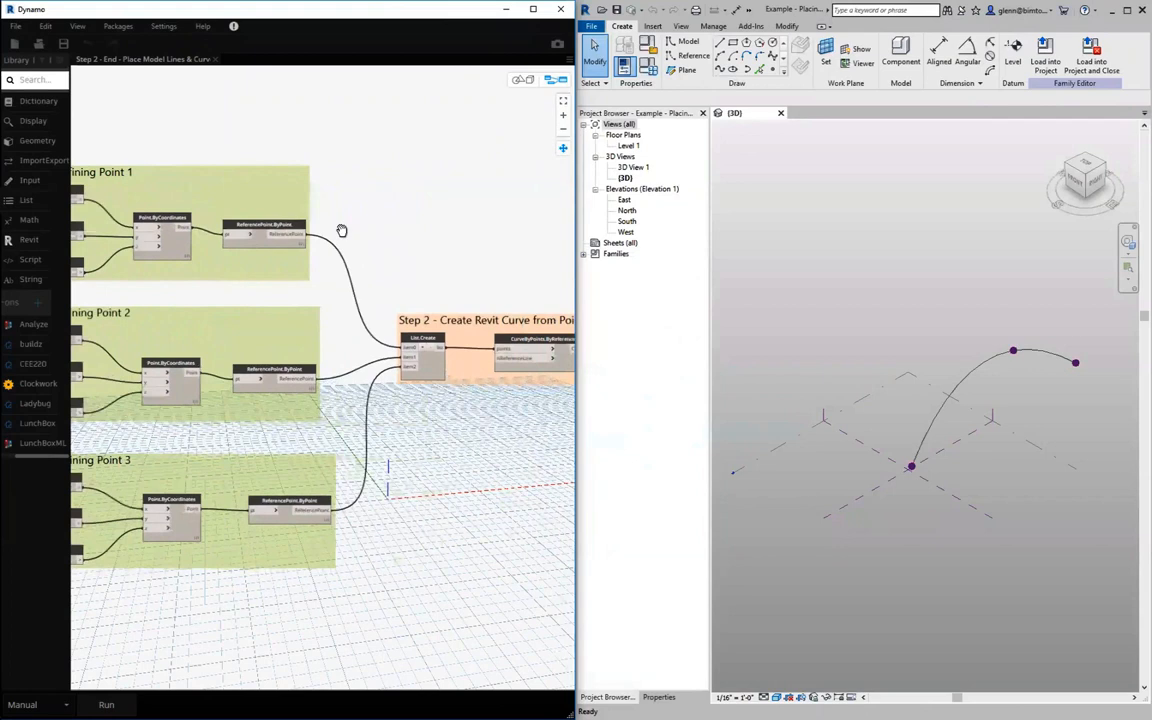
Pan the canvas so the 'Step 2 - Create Revit Curve from Points' group is centered.
{"action": "left_click_drag", "start_coordinate": [340, 232], "coordinate": [352, 232]}
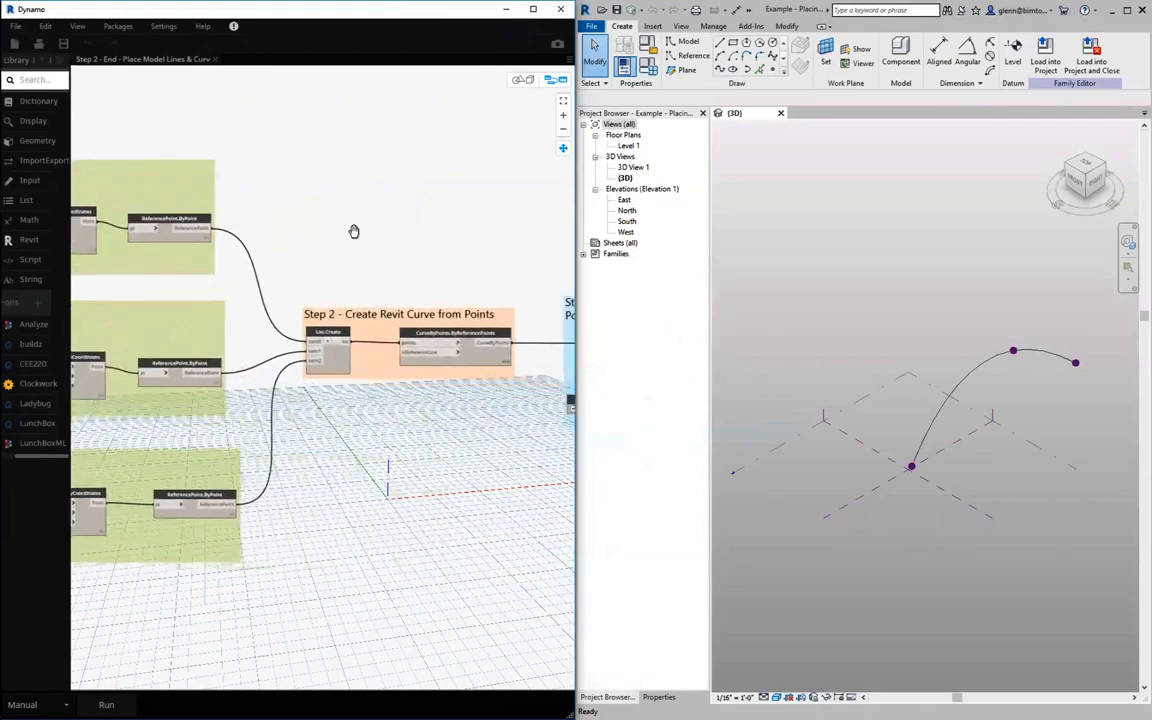